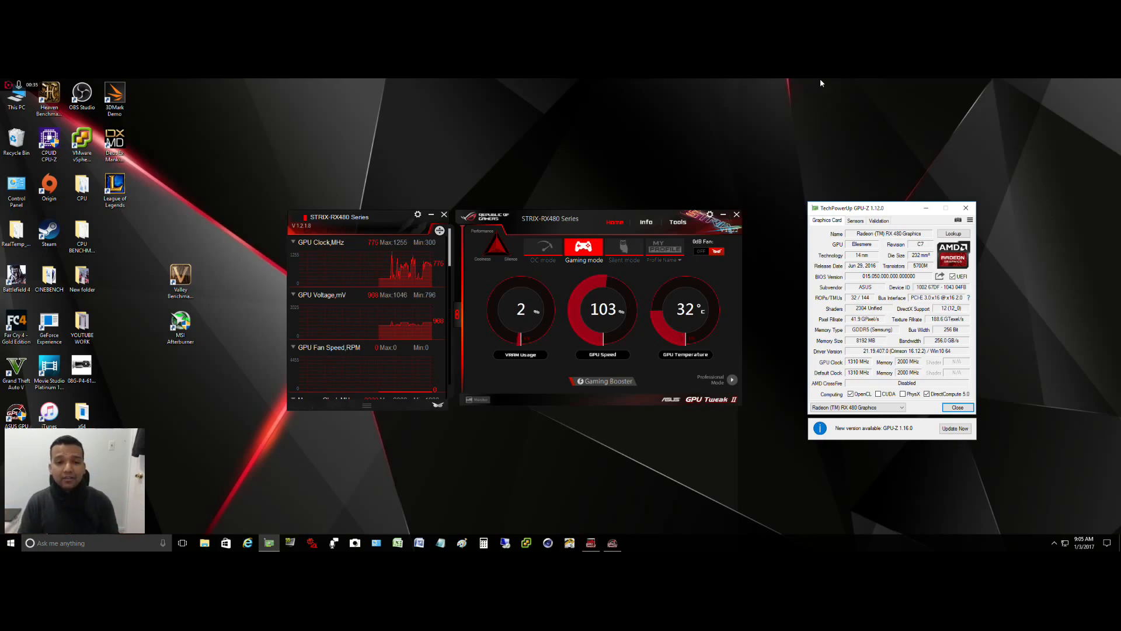
mouse_move(784, 351)
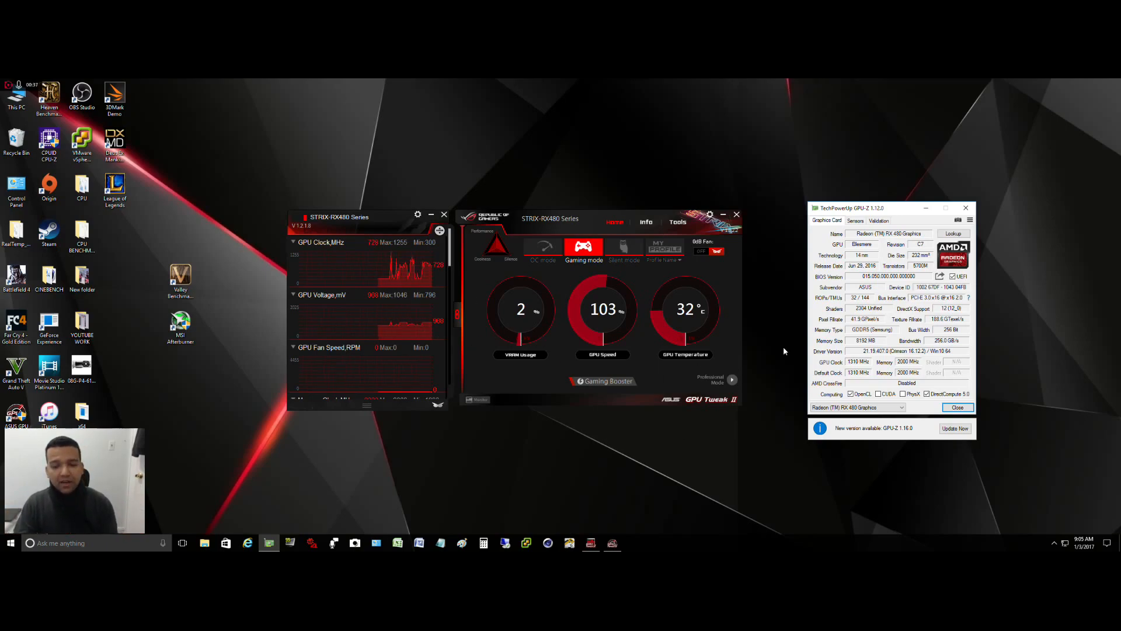
mouse_move(632, 372)
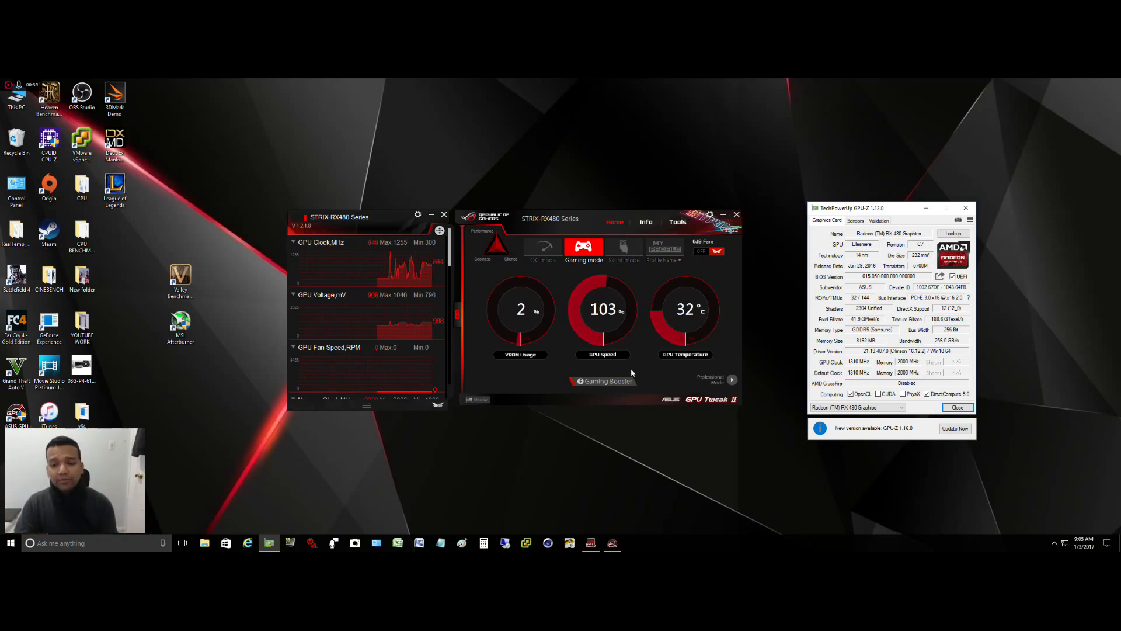
mouse_move(726, 410)
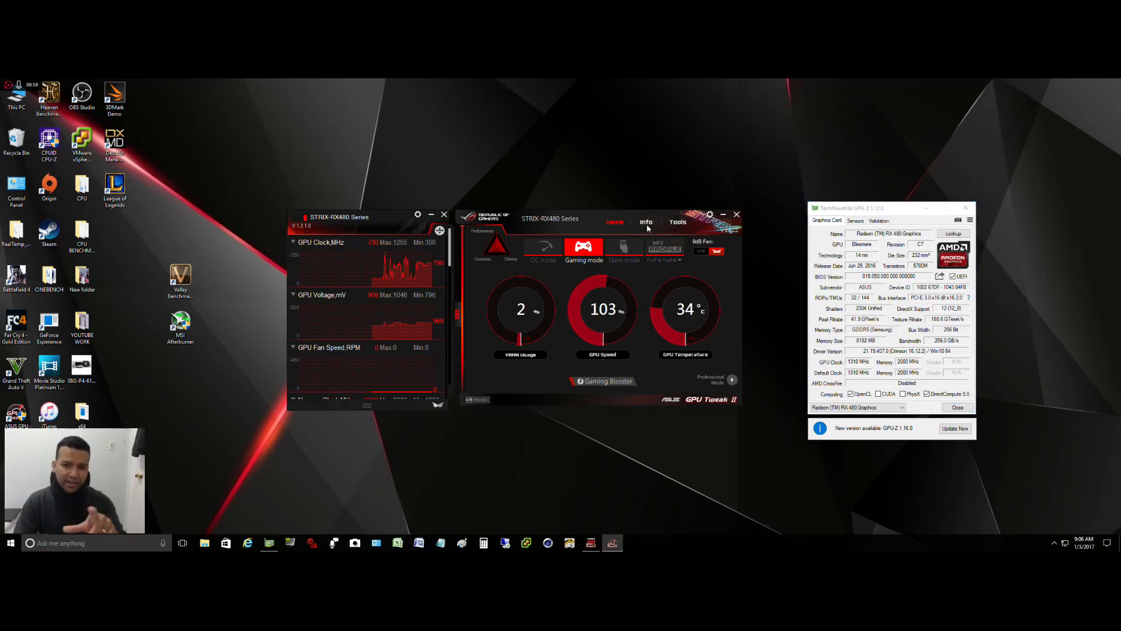
- Check the card info page, open and close the Valley launcher, then launch MSI Afterburner
click(646, 222)
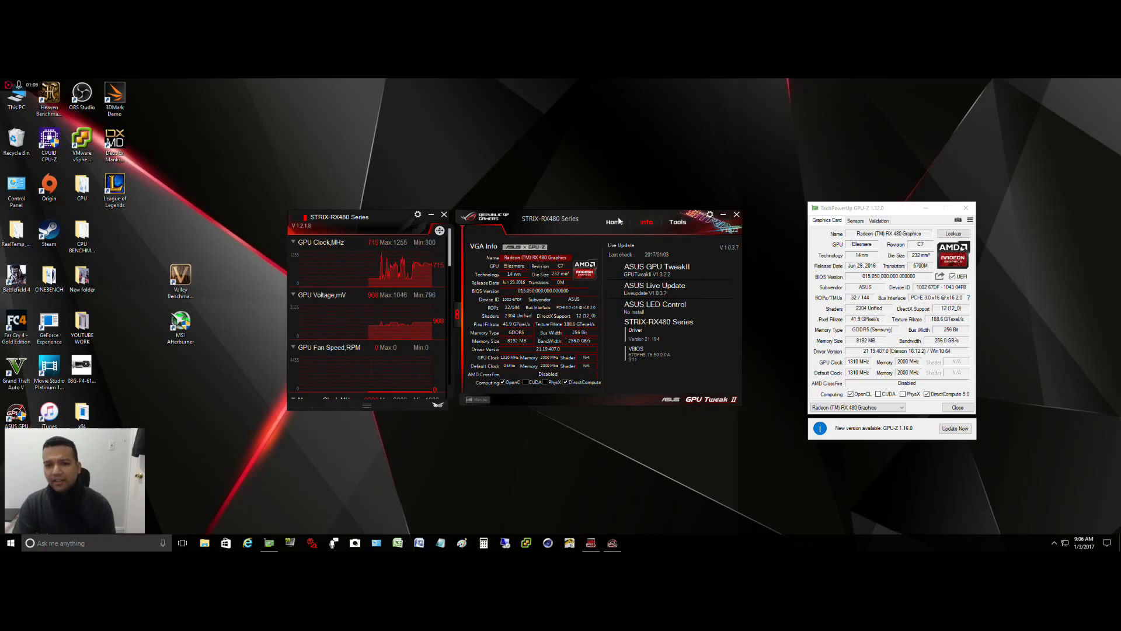
click(614, 222)
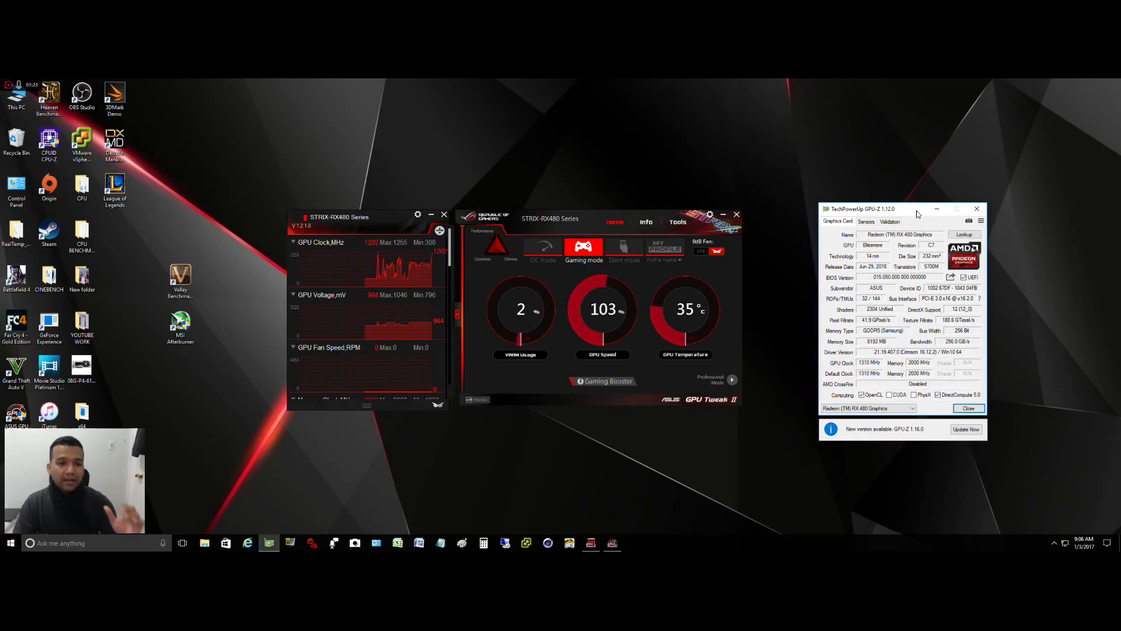
double_click(180, 279)
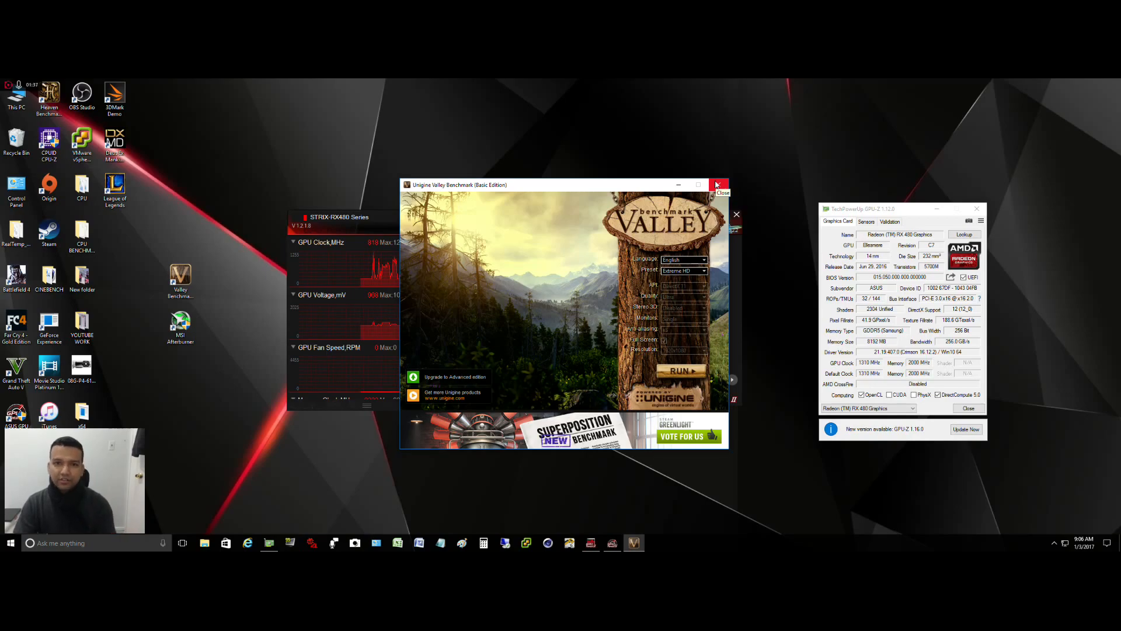
click(719, 184)
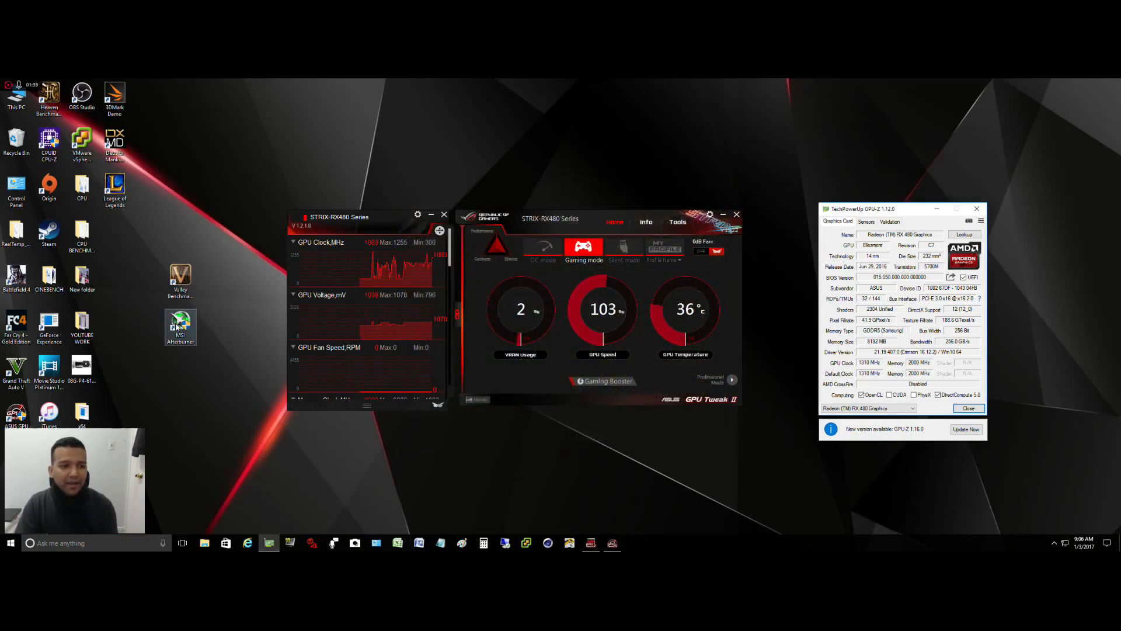
double_click(181, 325)
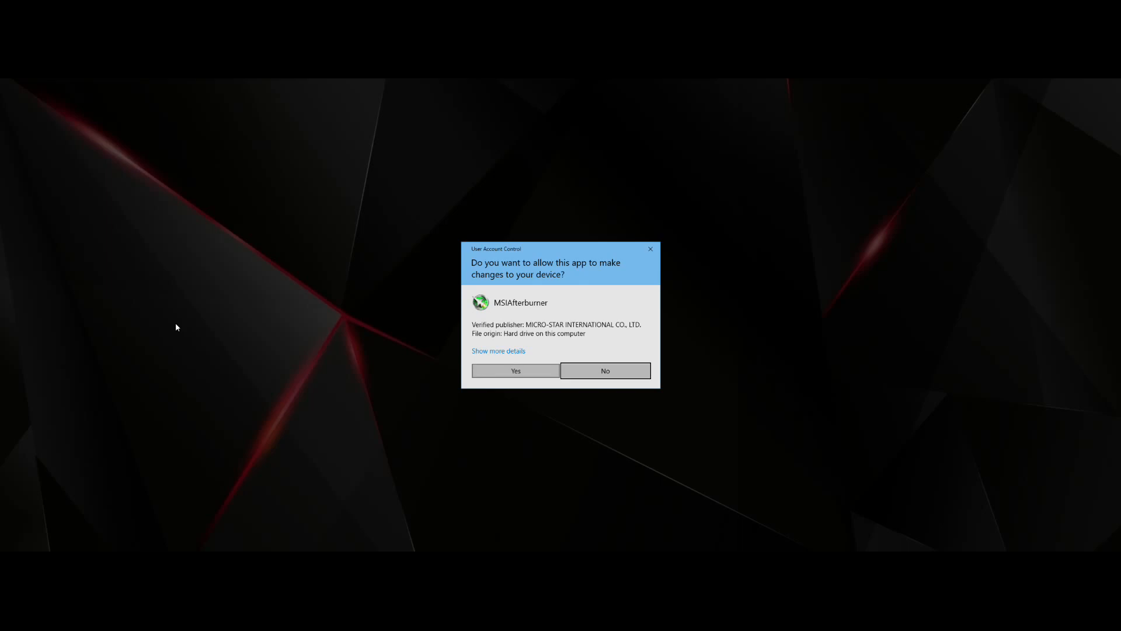
- Allow MSI Afterburner through User Account Control to show its voltage, clock and fan readings
click(515, 370)
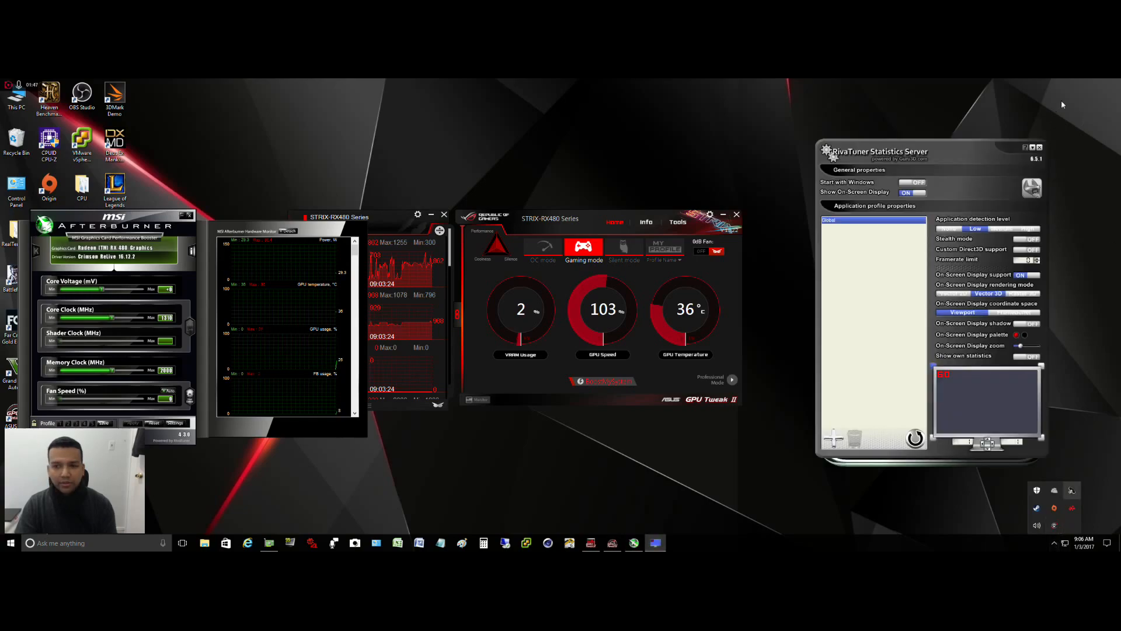
mouse_move(877, 305)
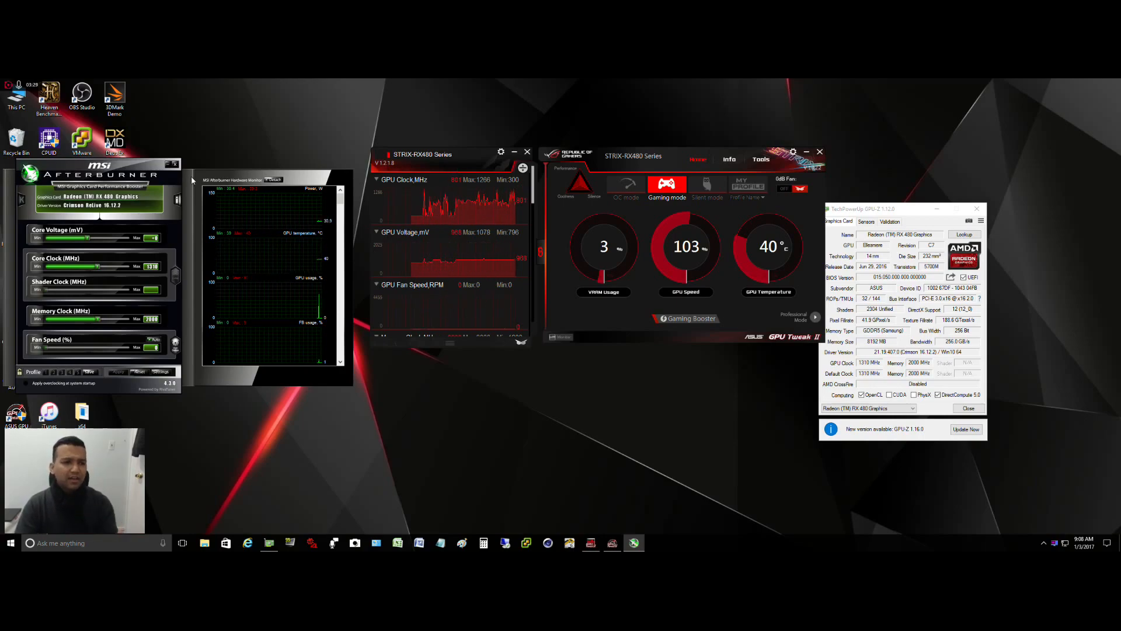
mouse_move(175, 164)
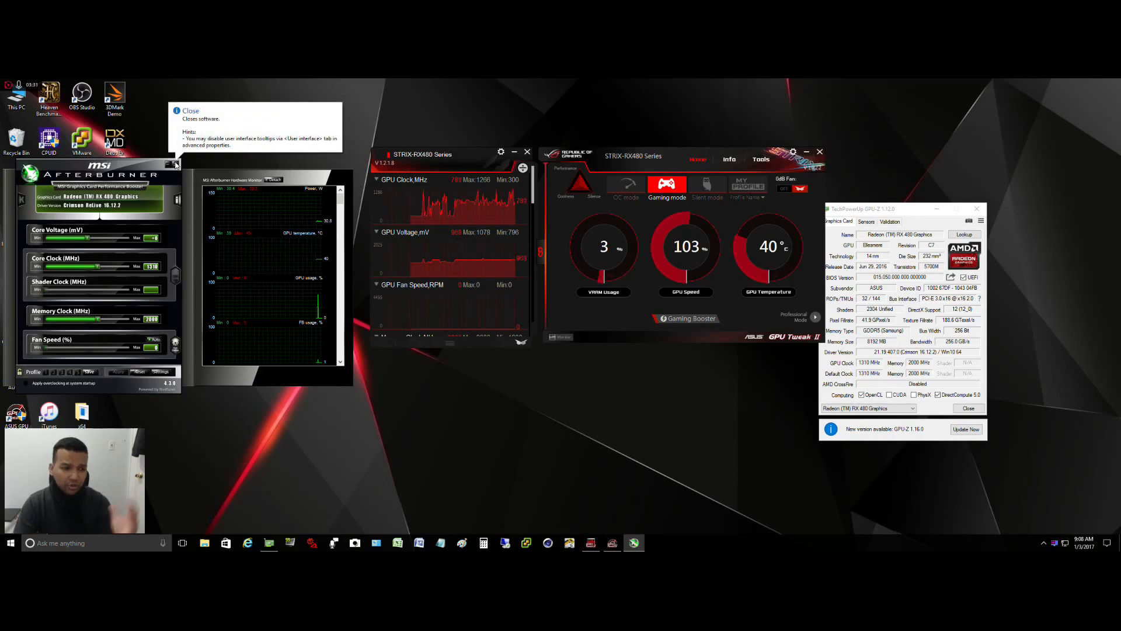
- Close MSI Afterburner, leaving GPU Tweak II's gaming dashboard and GPU-Z open
click(173, 163)
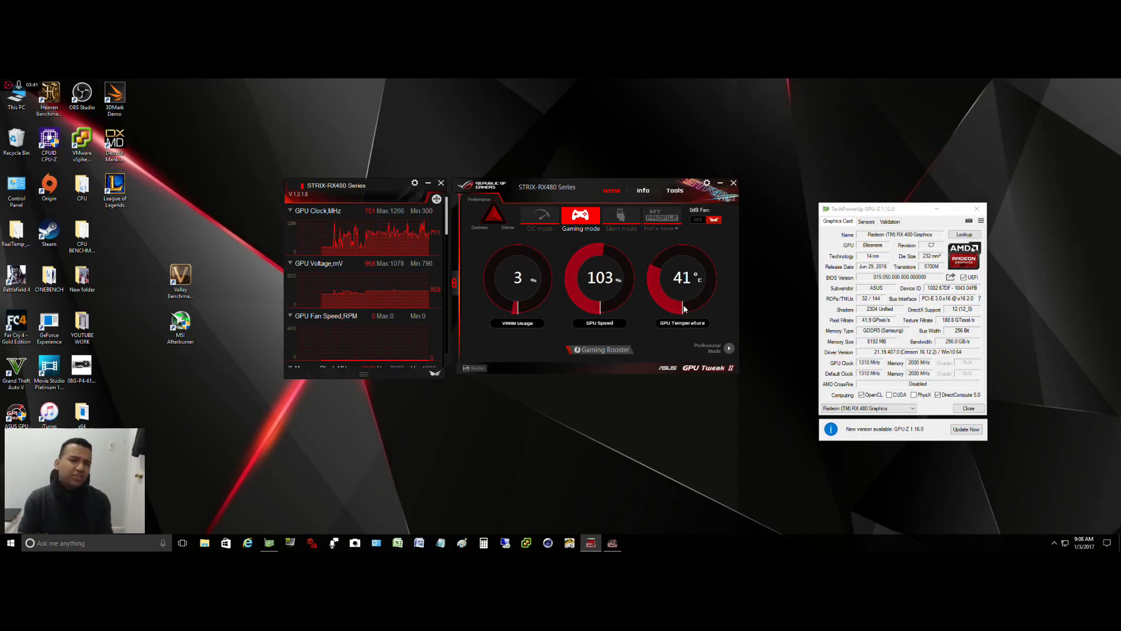
mouse_move(745, 341)
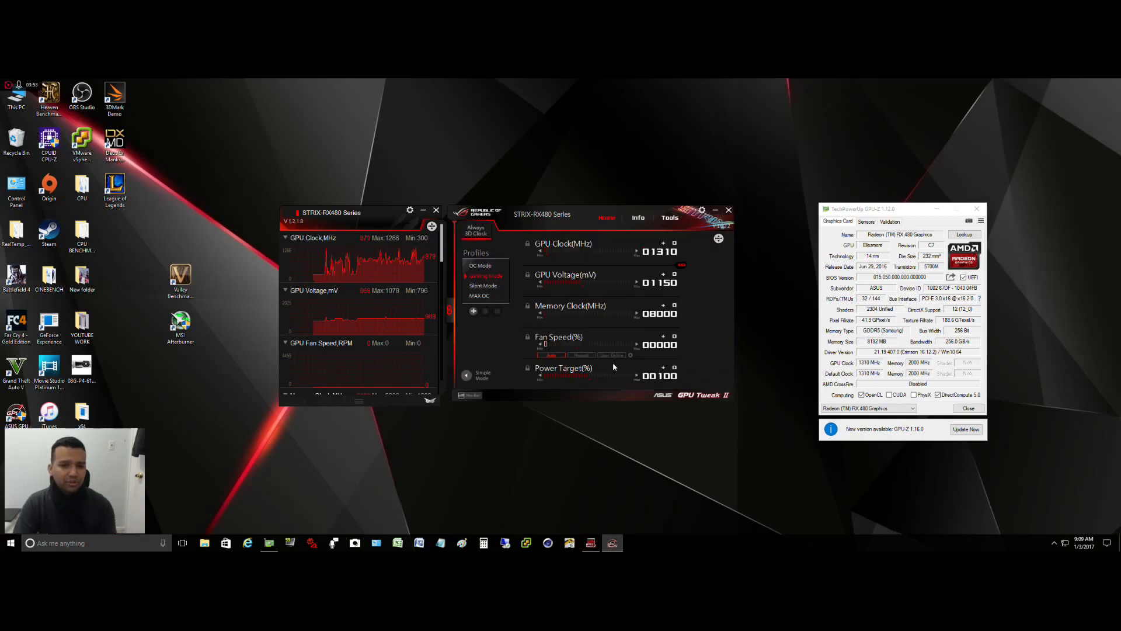
mouse_move(601, 270)
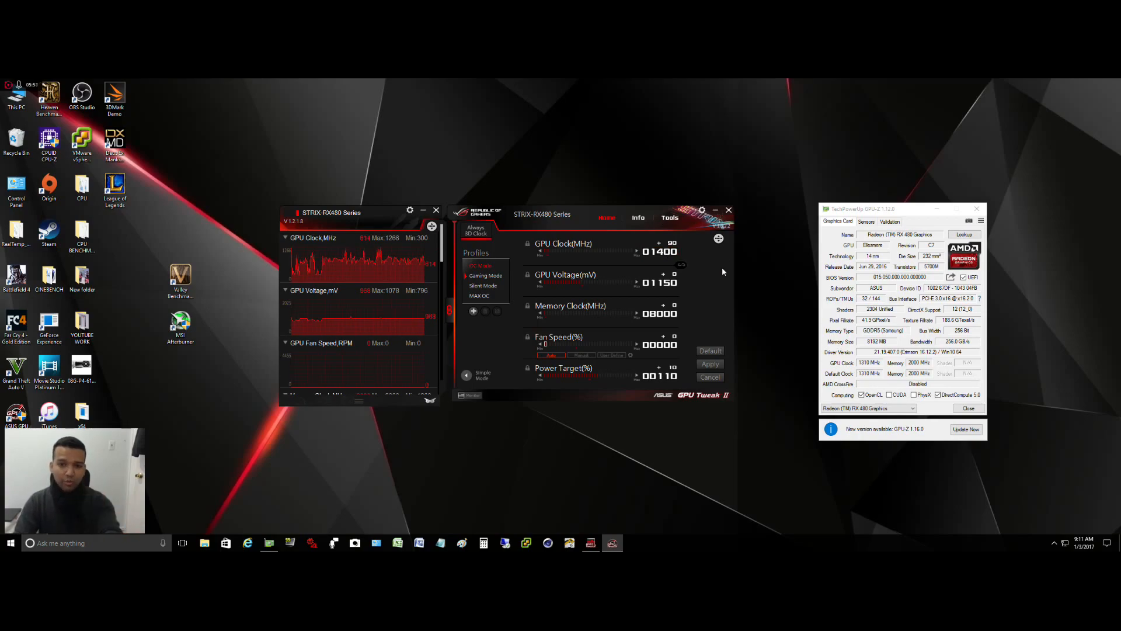
mouse_move(691, 267)
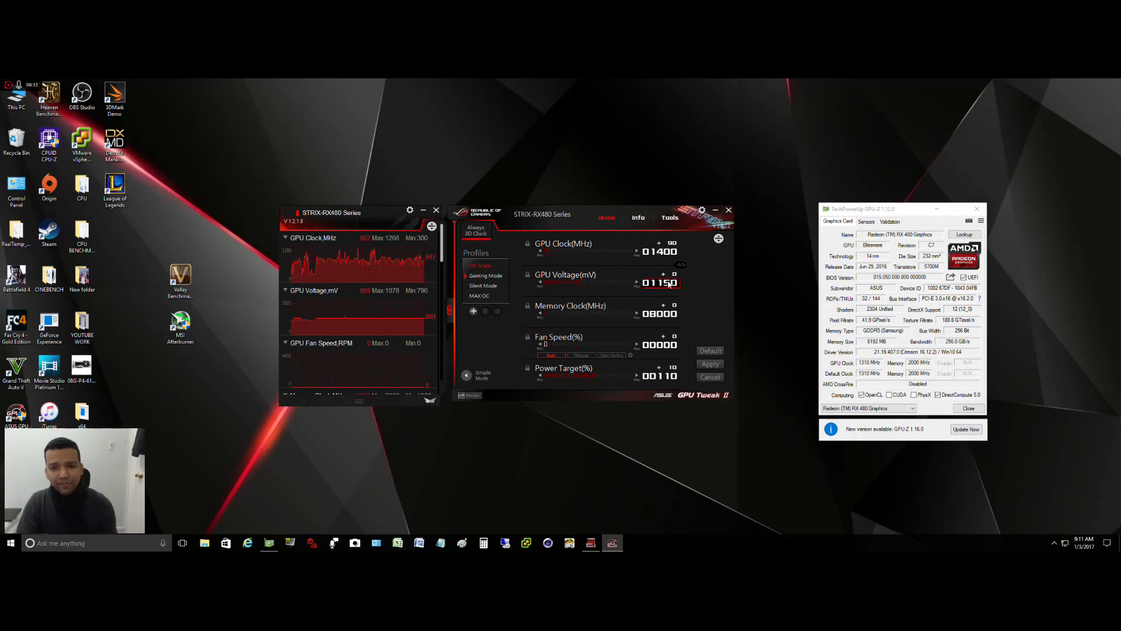
- Edit the GPU Voltage and GPU Clock values, entering 1310 MHz for the clock
click(673, 274)
text(01206)
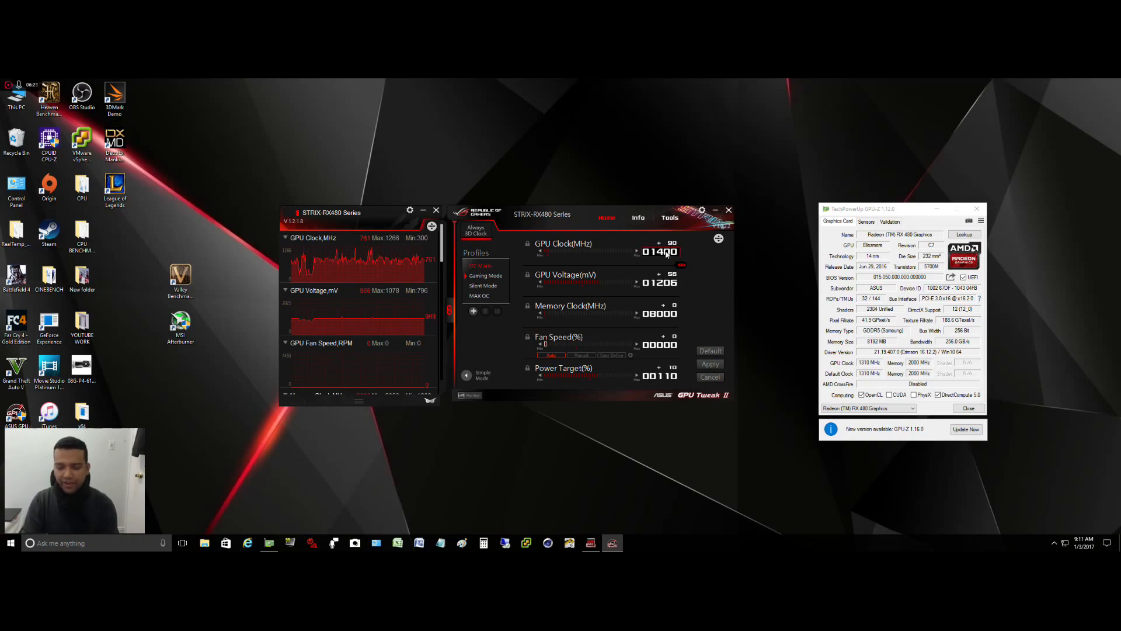
click(657, 246)
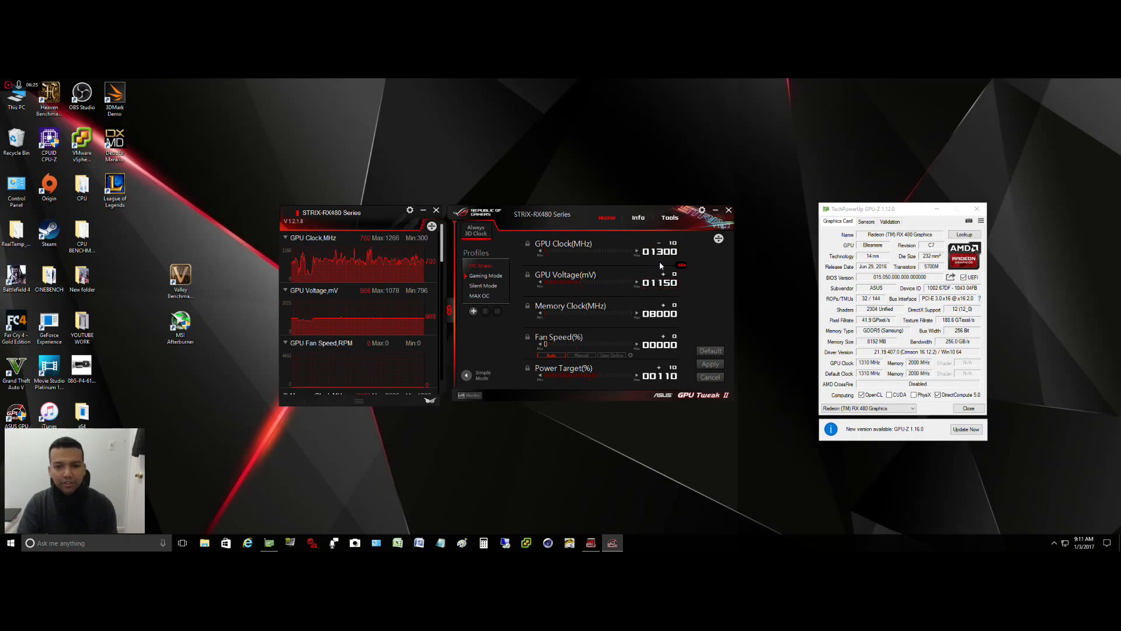
click(663, 247)
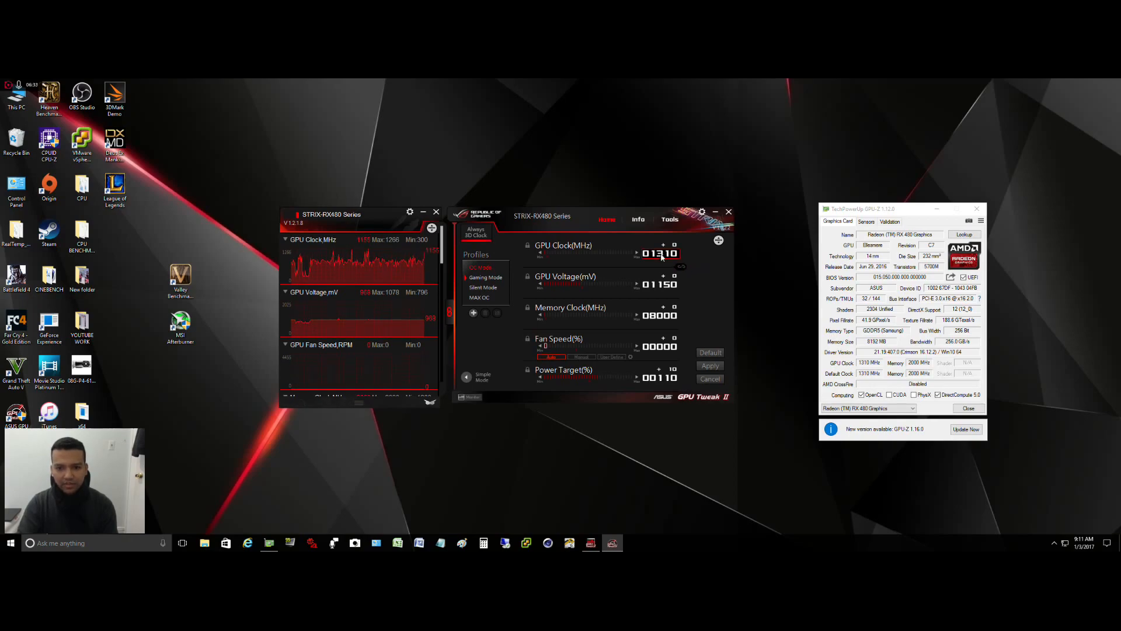
click(663, 251)
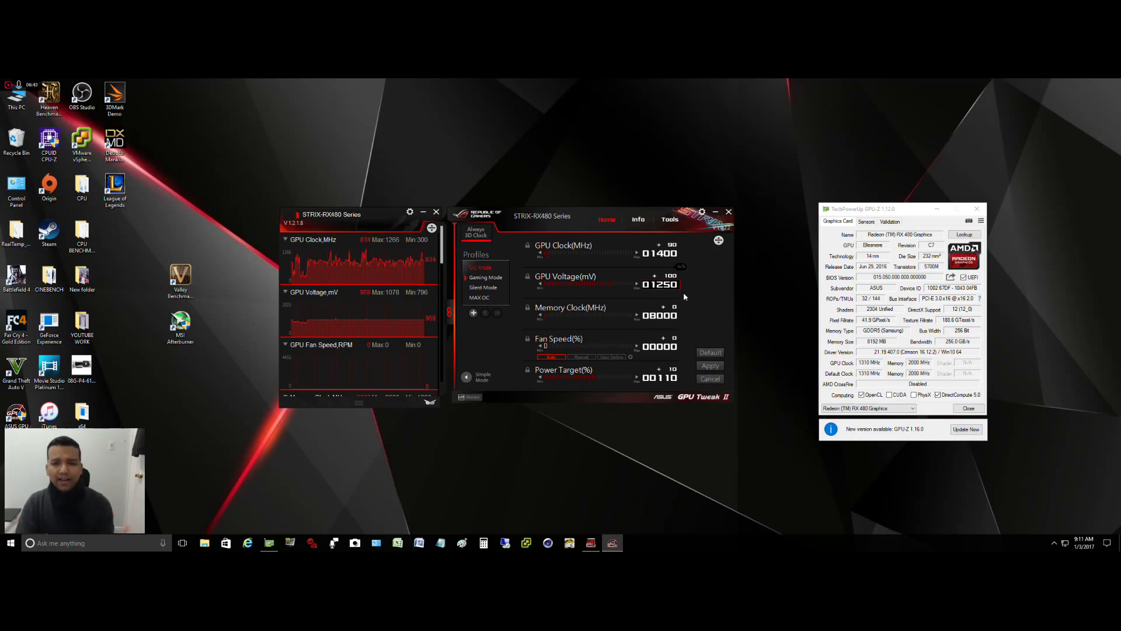
mouse_move(649, 302)
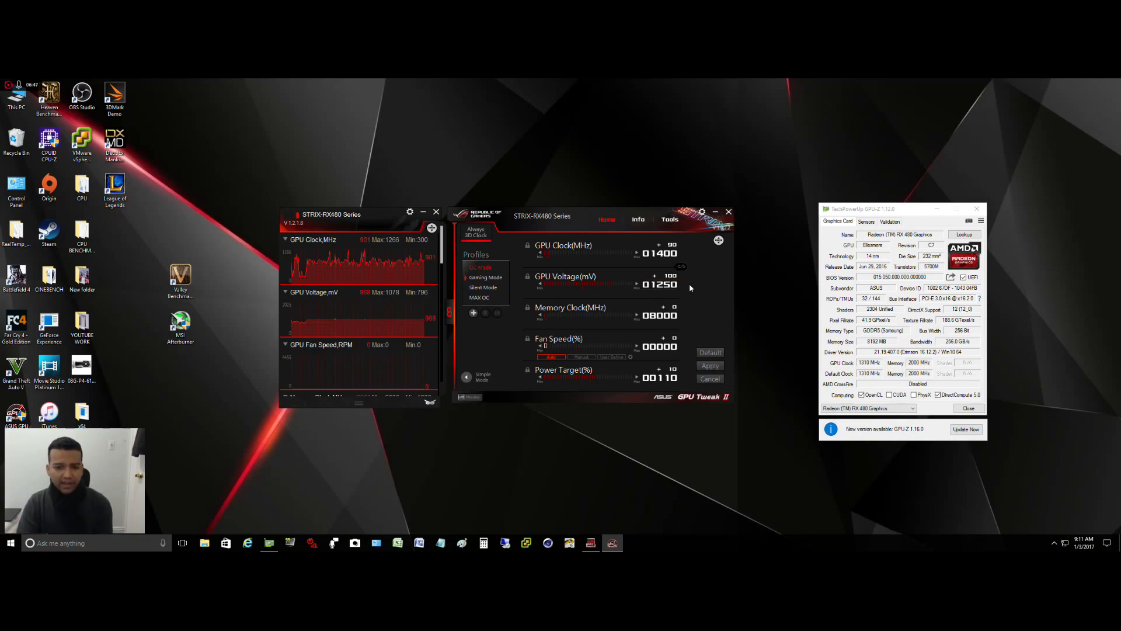
mouse_move(632, 329)
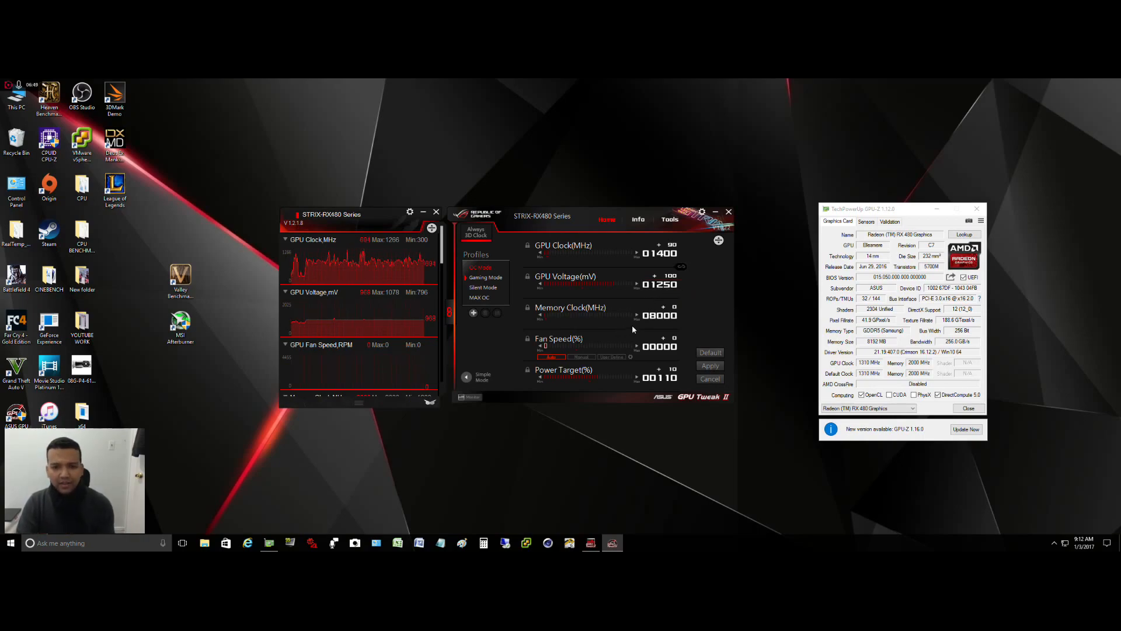
- Set memory clock to 8800 and fan speed to 60%, and drag power target toward 150%
click(660, 315)
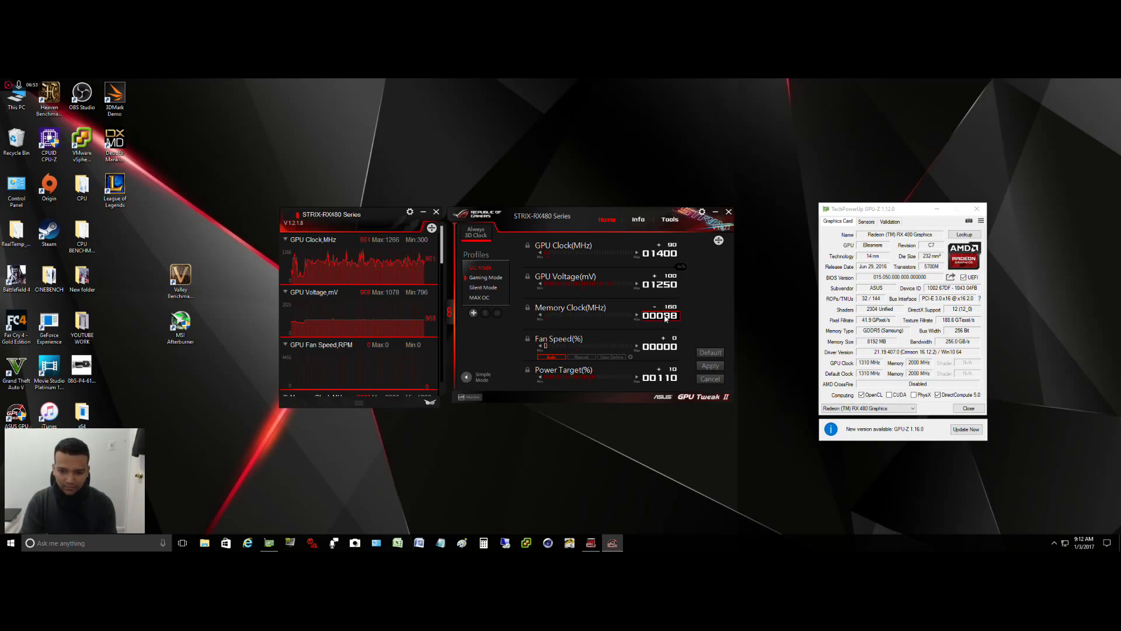
click(659, 308)
text(08800)
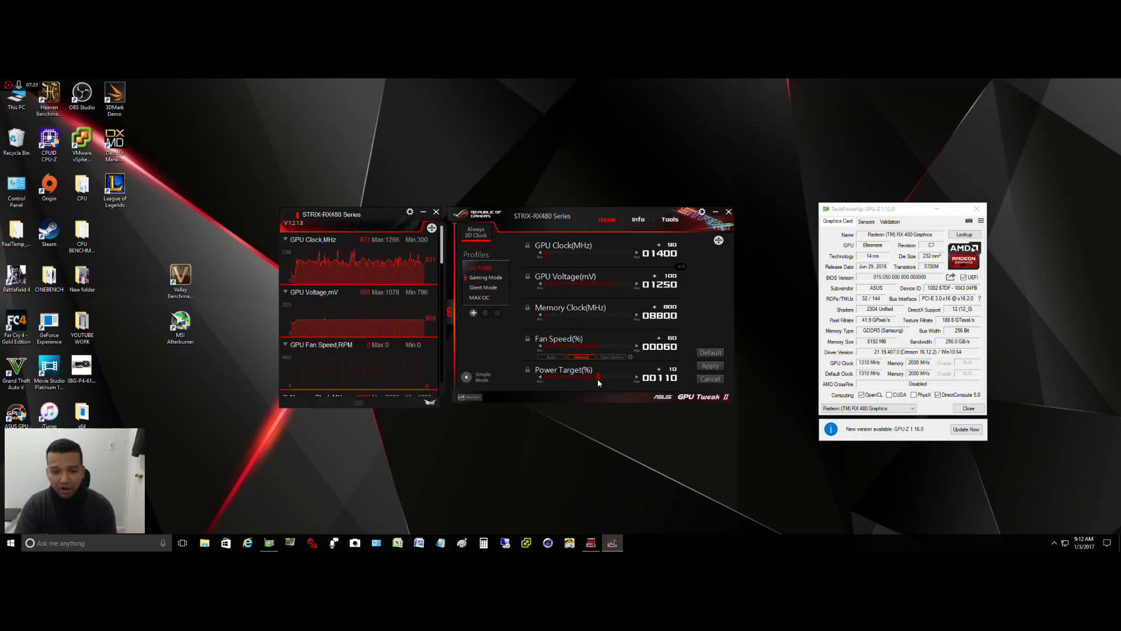
drag(601, 377, 644, 376)
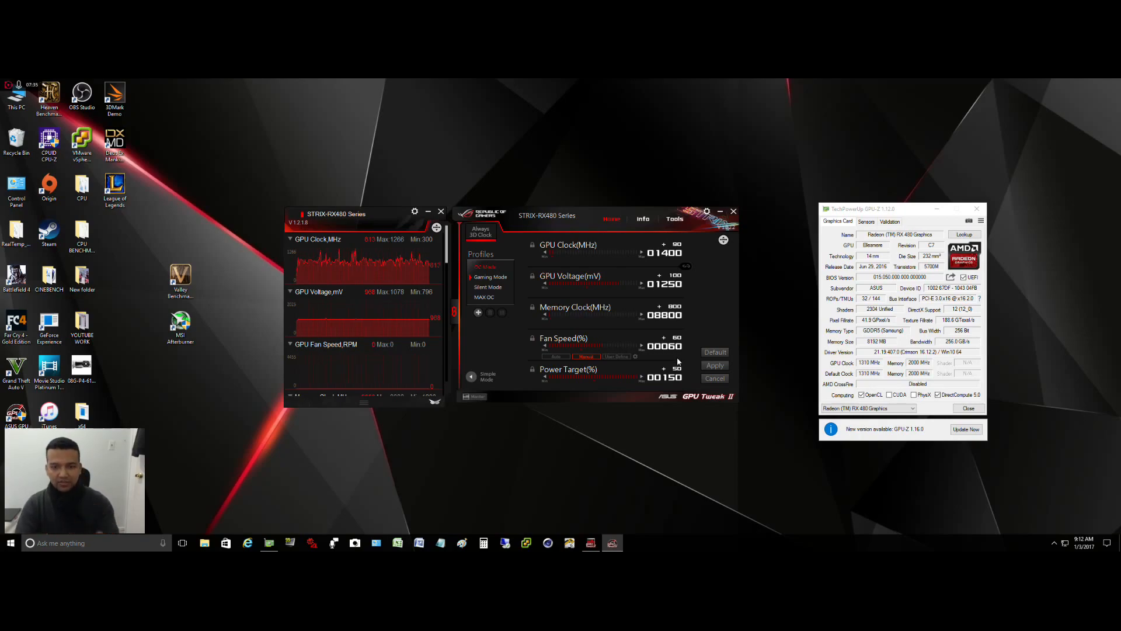
mouse_move(701, 374)
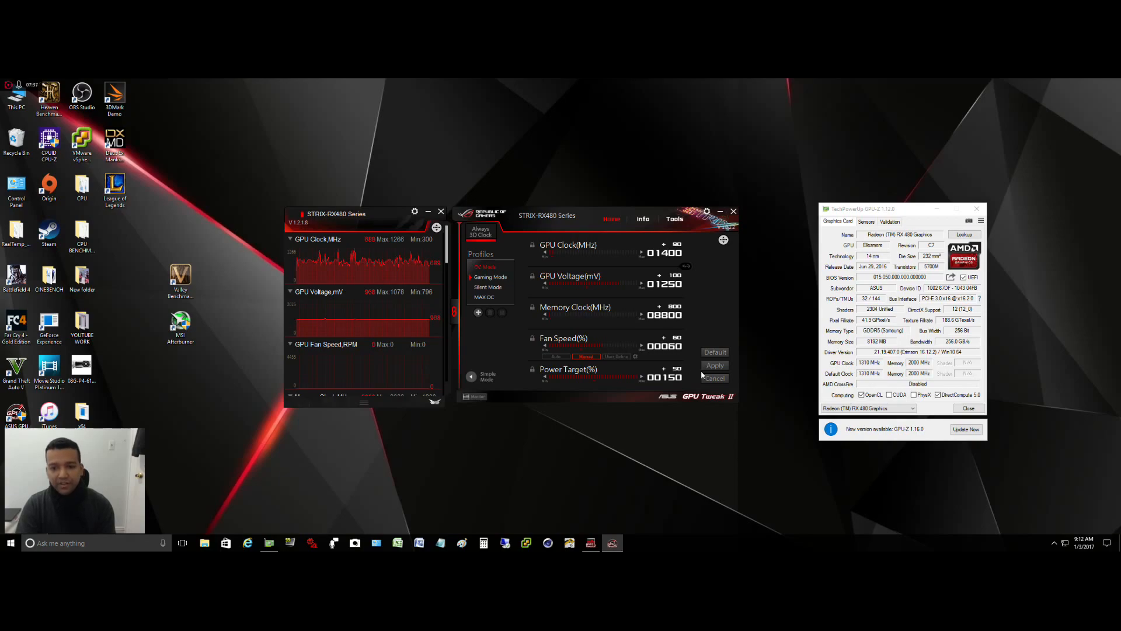
- Apply the overclock so GPU-Z reports a 1400 MHz GPU clock and ~2000 RPM fans
click(714, 365)
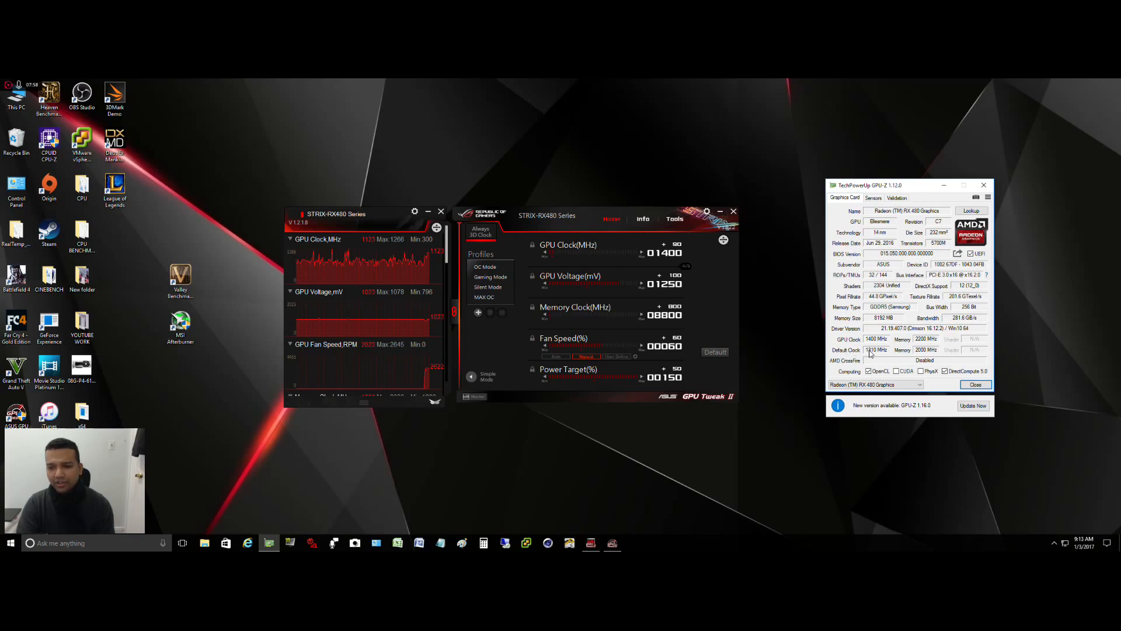
mouse_move(876, 350)
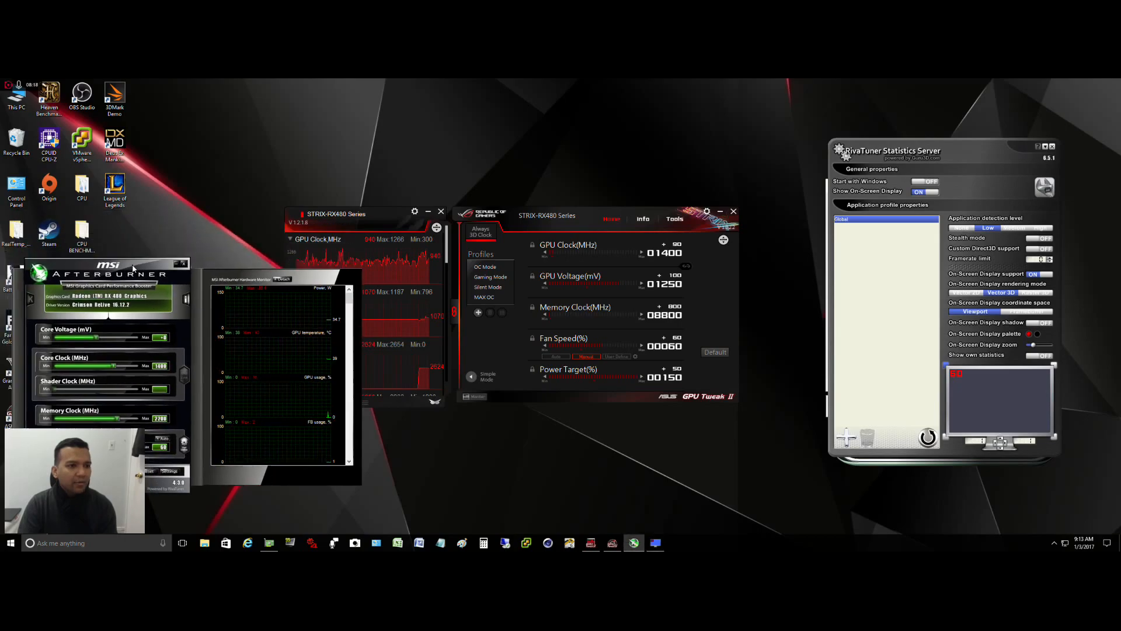
- Launch Unigine Valley and start the run with the Afterburner FPS overlay visible
click(675, 542)
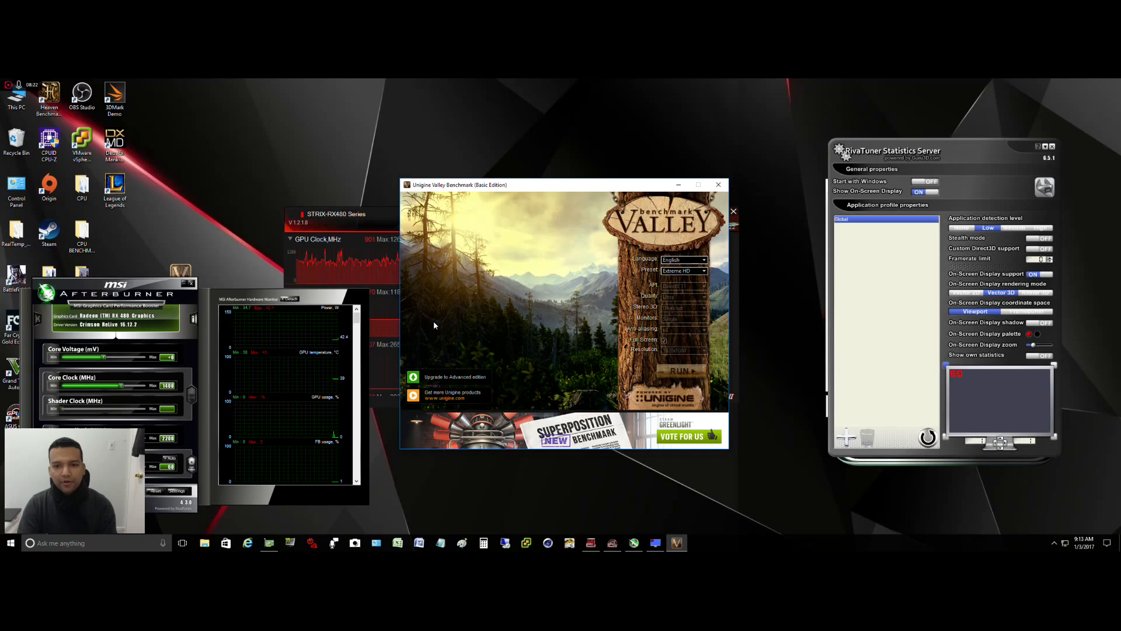
mouse_move(399, 313)
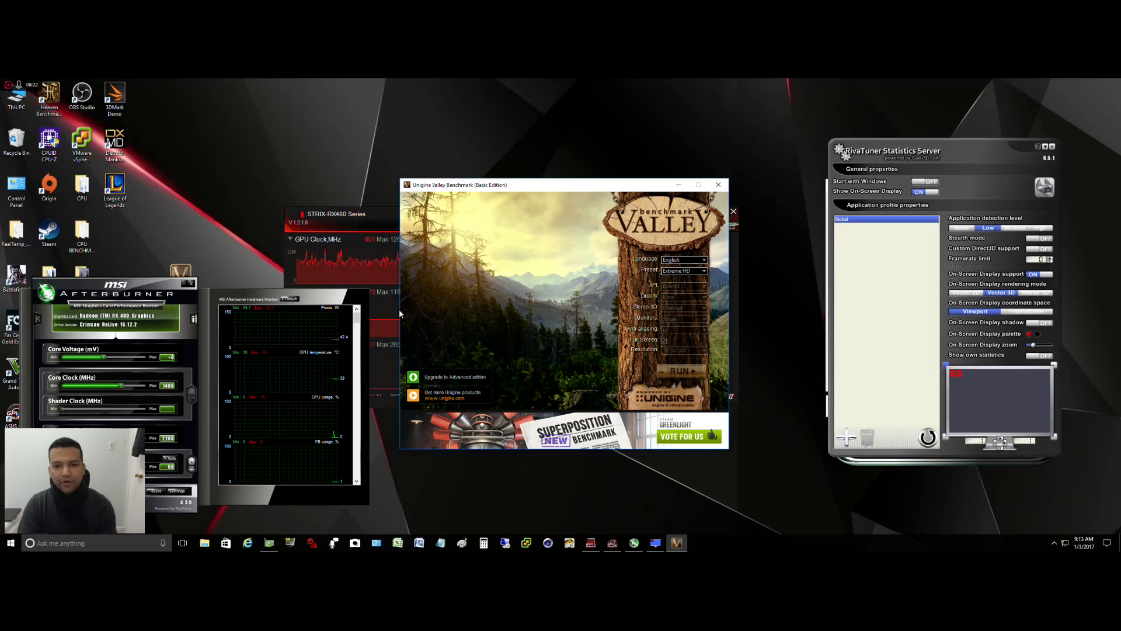
click(681, 370)
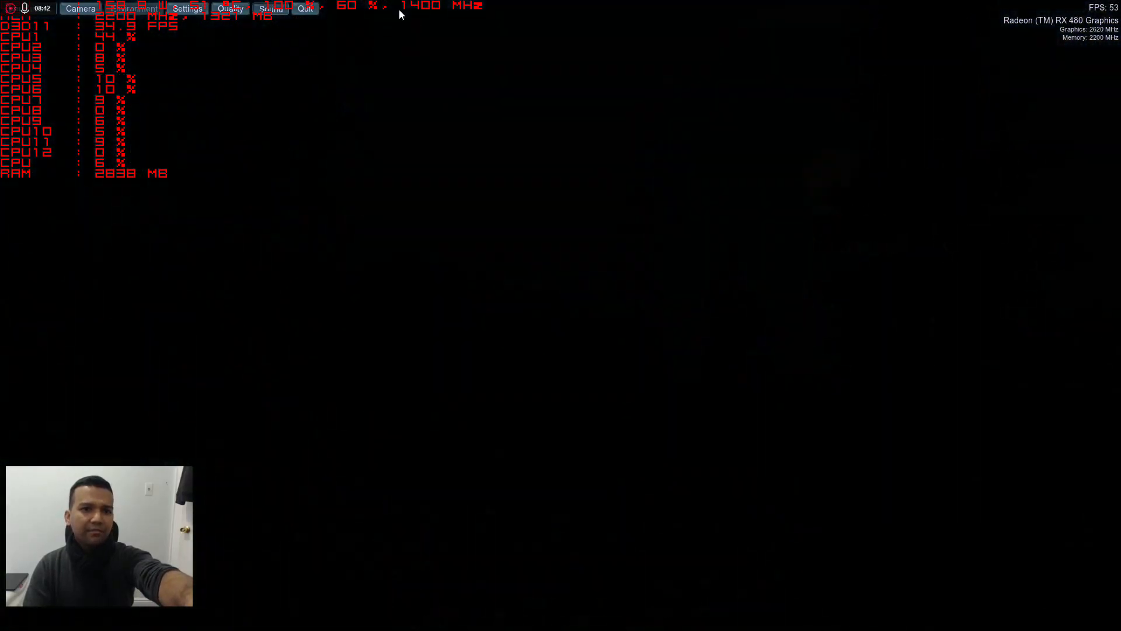
- Let the Valley forest scene run, then quit the benchmark and confirm with Ok
click(29, 9)
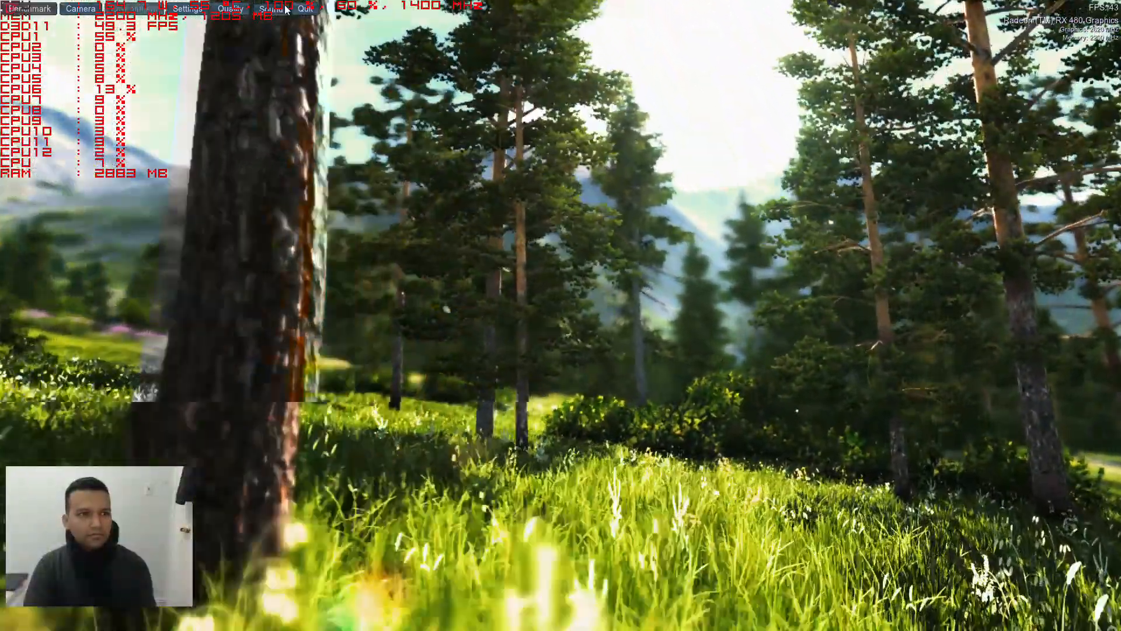
click(309, 7)
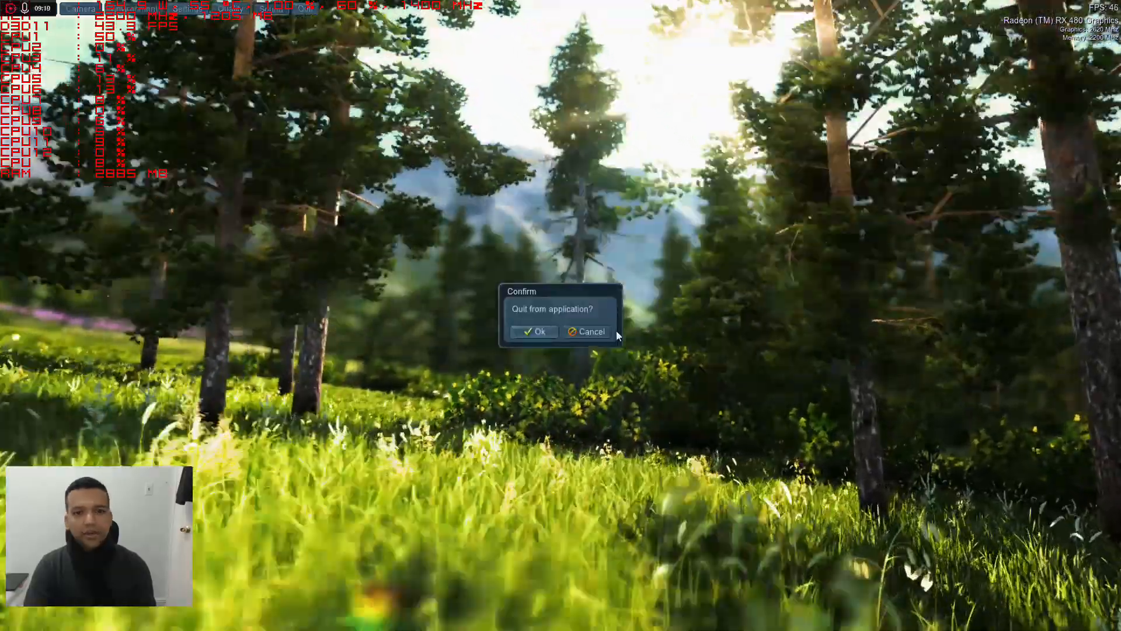
click(586, 331)
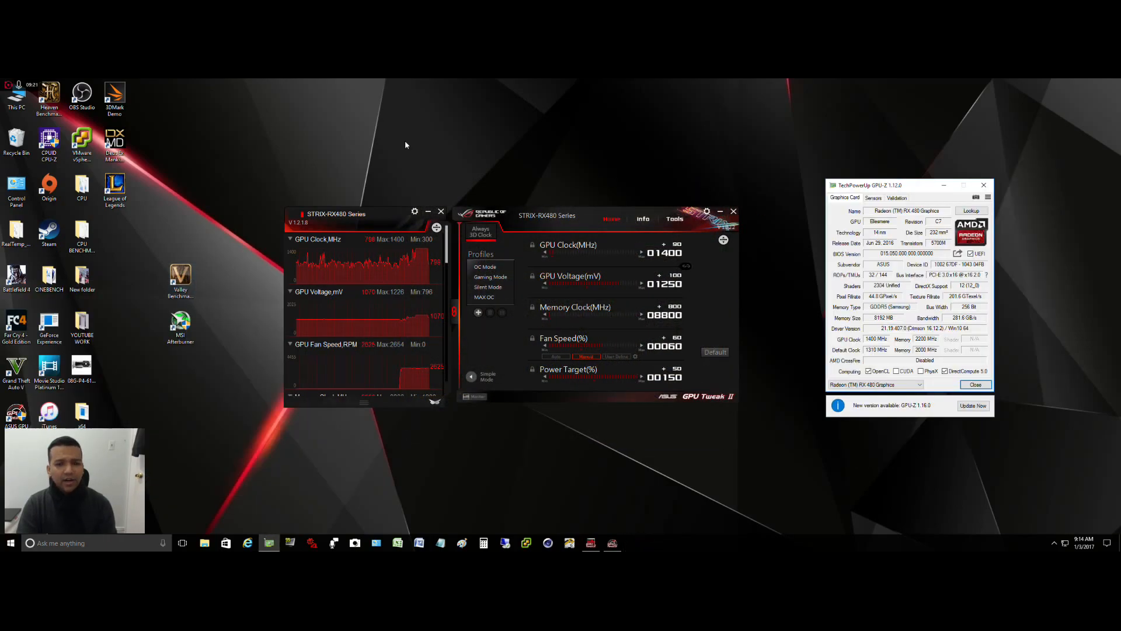
mouse_move(812, 154)
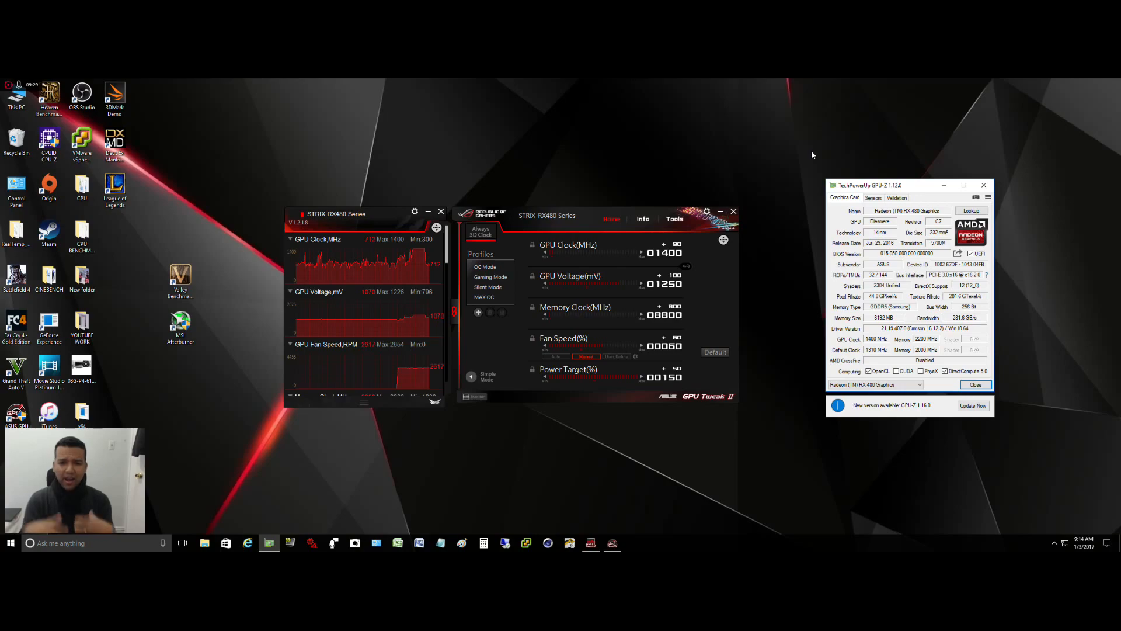
mouse_move(820, 155)
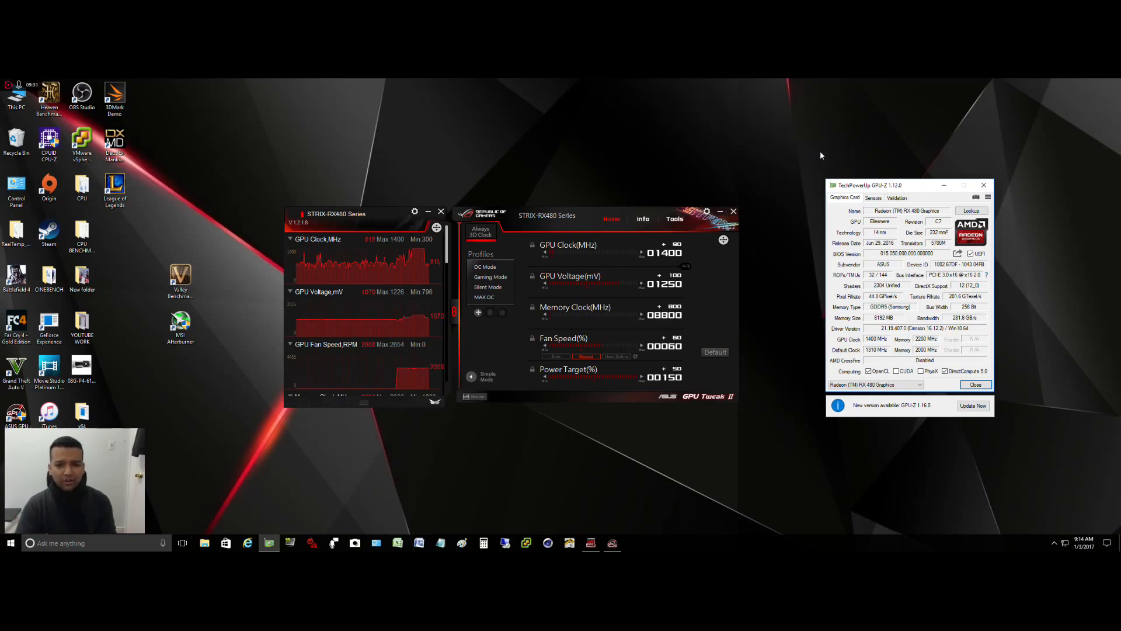
mouse_move(699, 338)
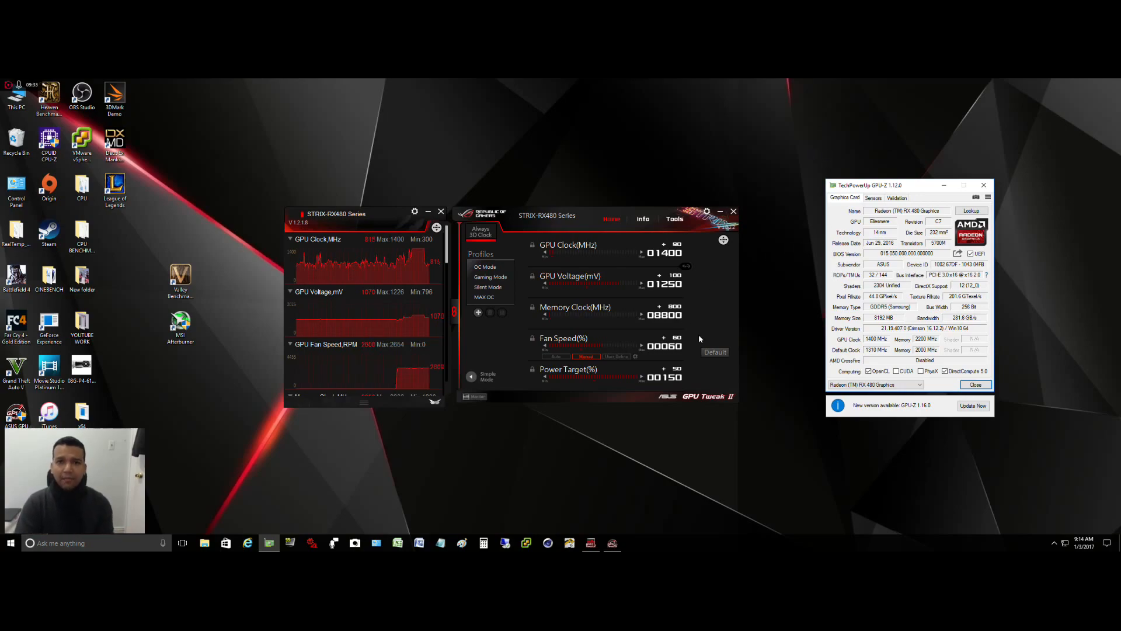